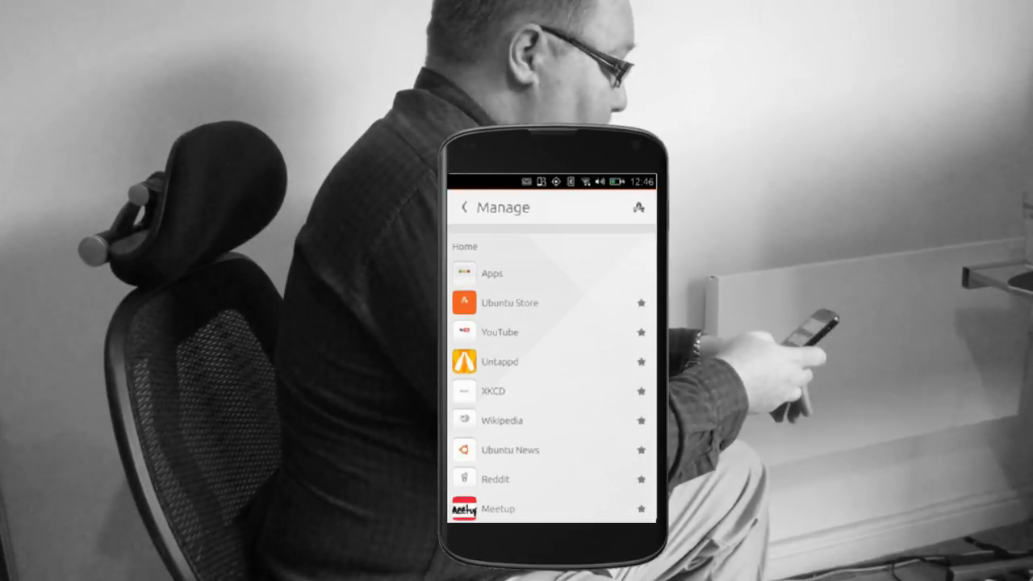
- Scroll the Manage scopes list past Home and Also installed, then open the Music scope
scroll("down", 3)
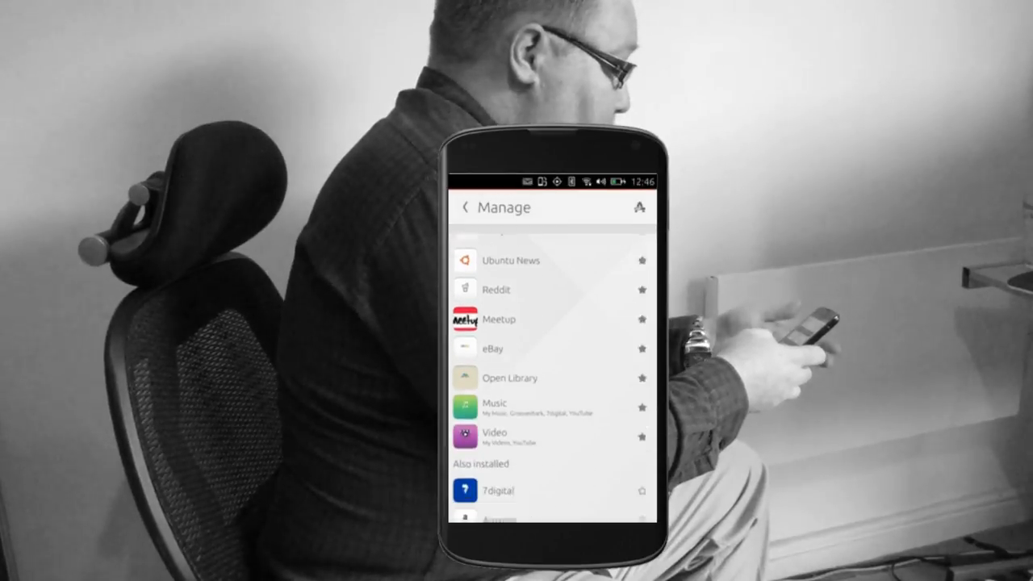
scroll("down", 3)
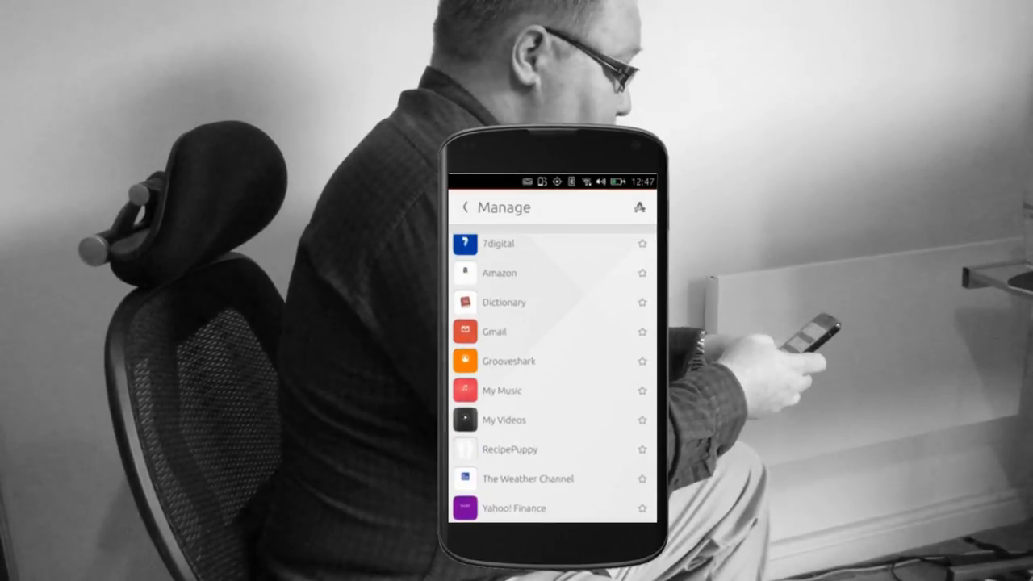
scroll("down", 3)
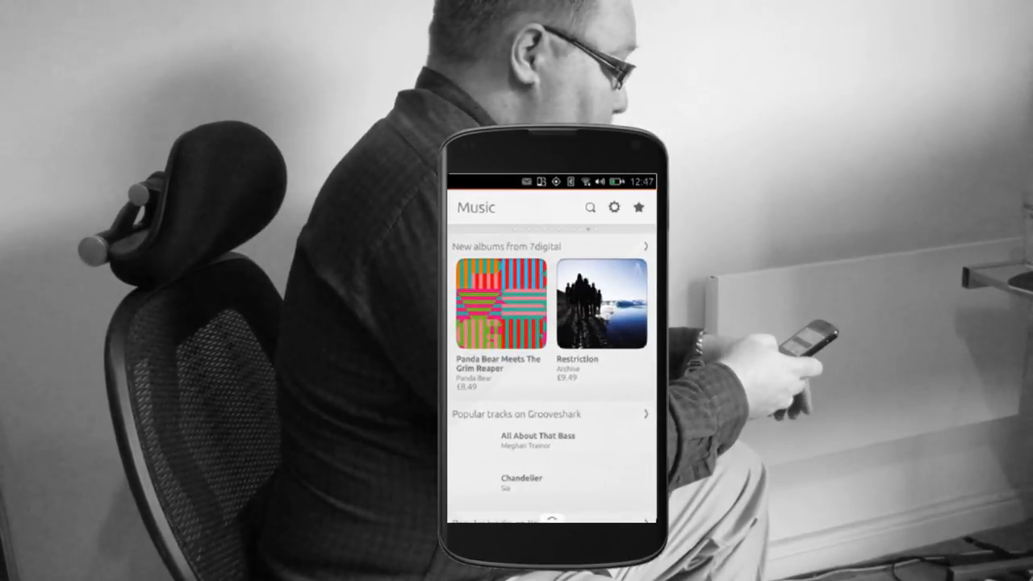
- Check the Music scope's settings show all sources enabled, then return to Manage scopes
left_click(613, 207)
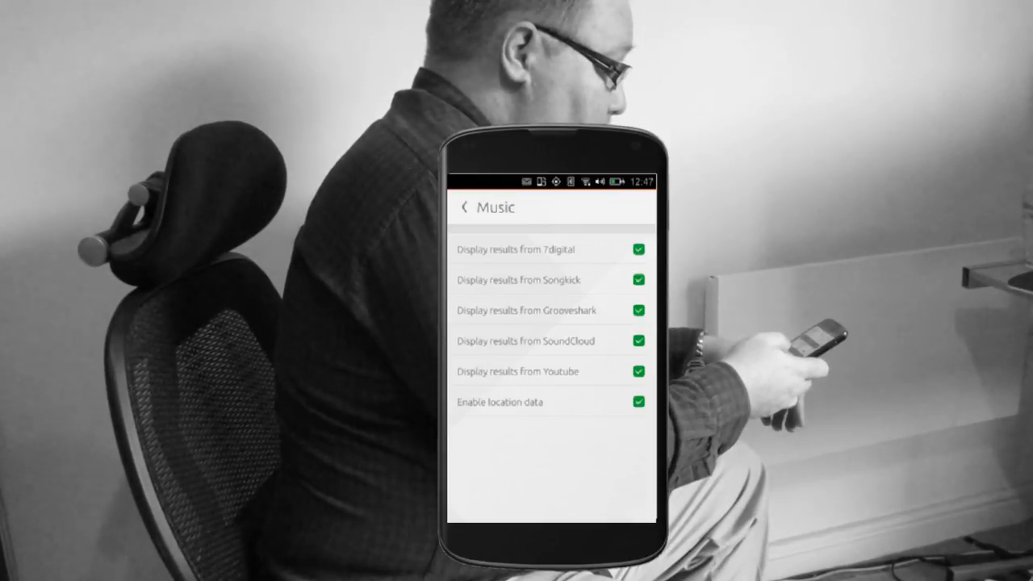
left_click(465, 207)
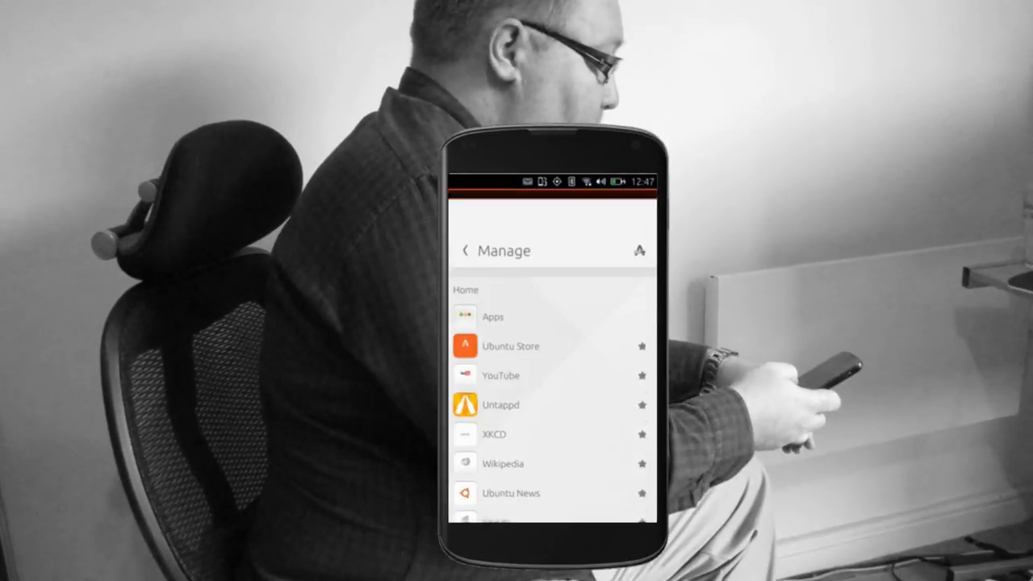
- Install the free Nearby Articles Scope from the Ubuntu Store's Travel apps section
left_click(510, 345)
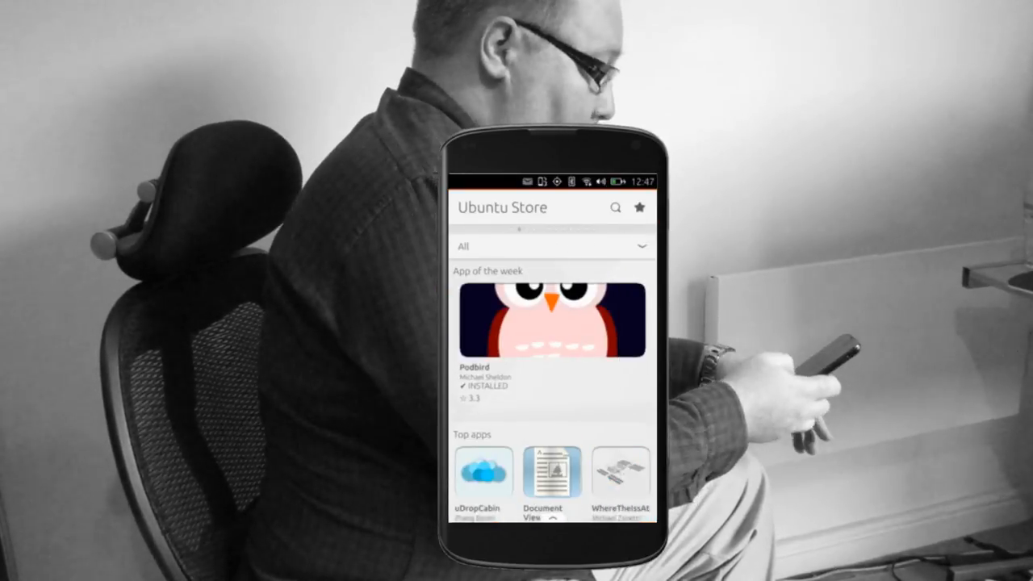
scroll("down", 3)
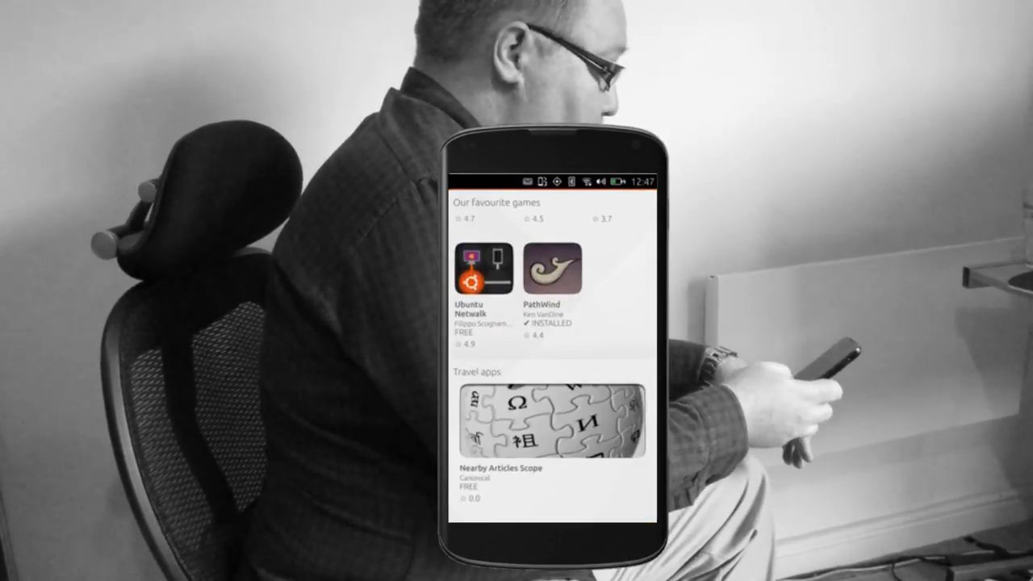
left_click(552, 423)
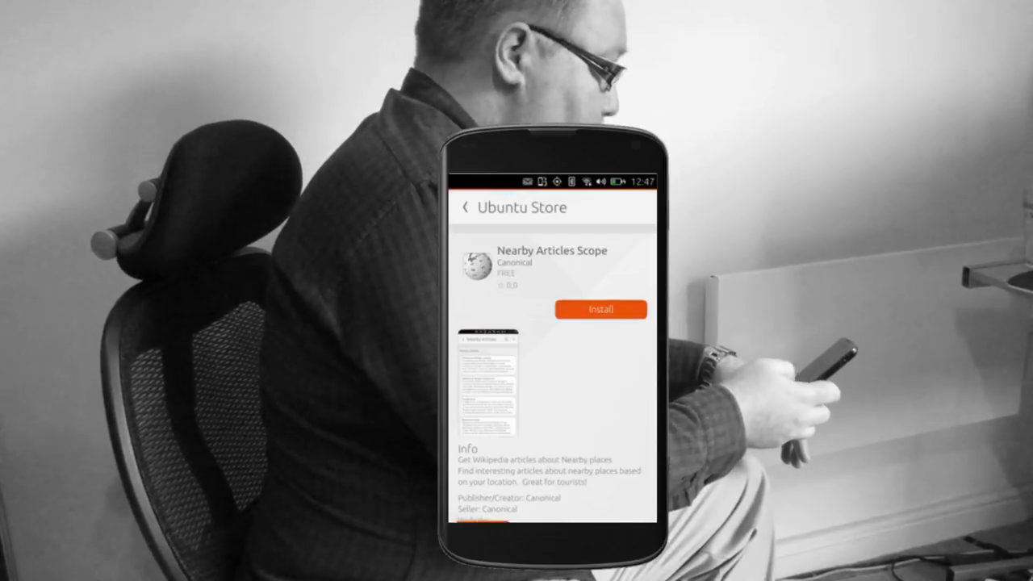
left_click(600, 310)
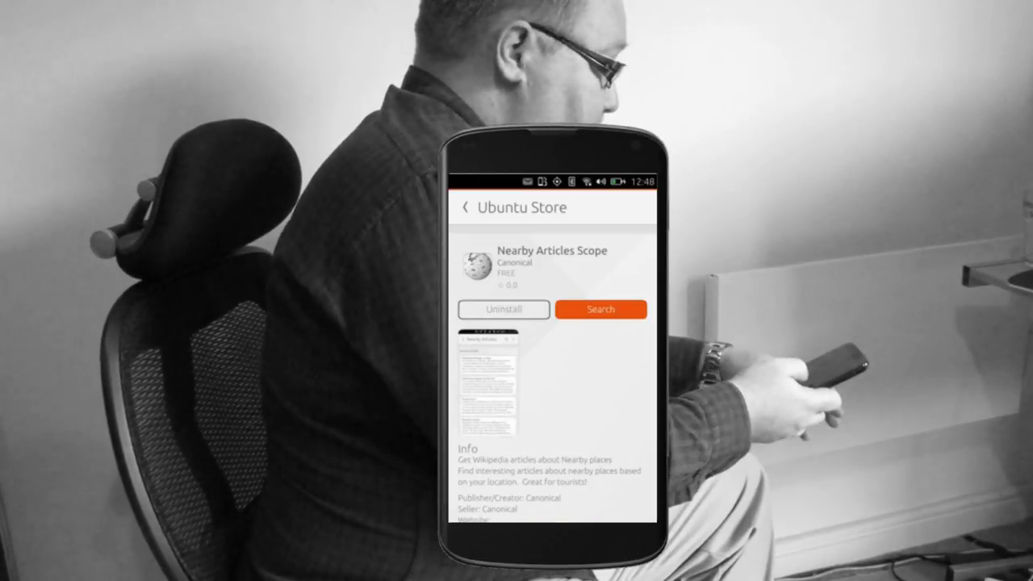
- Launch Nearby Articles from the store page and add it to favourites via the overflow menu
left_click(600, 309)
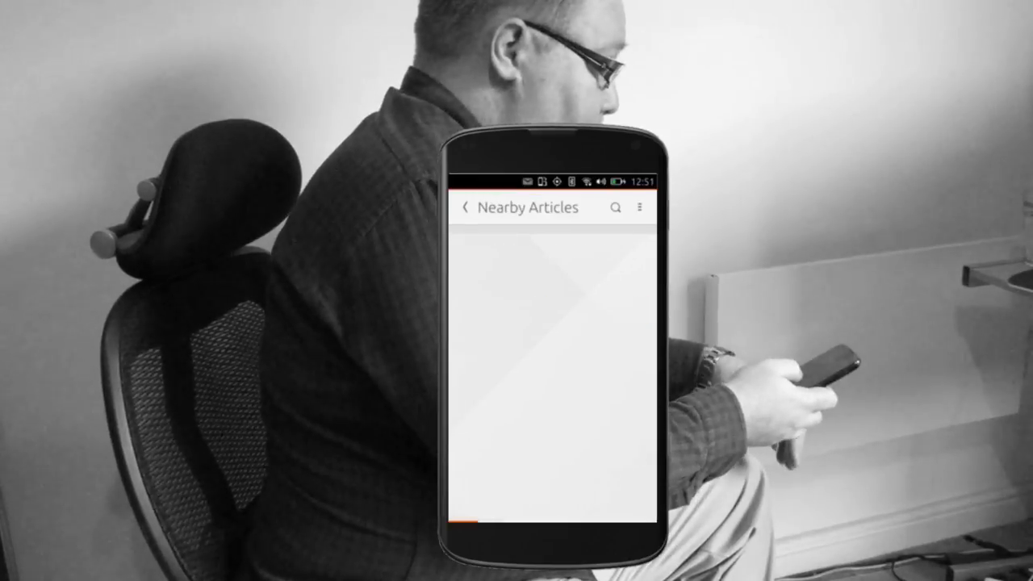
left_click(639, 206)
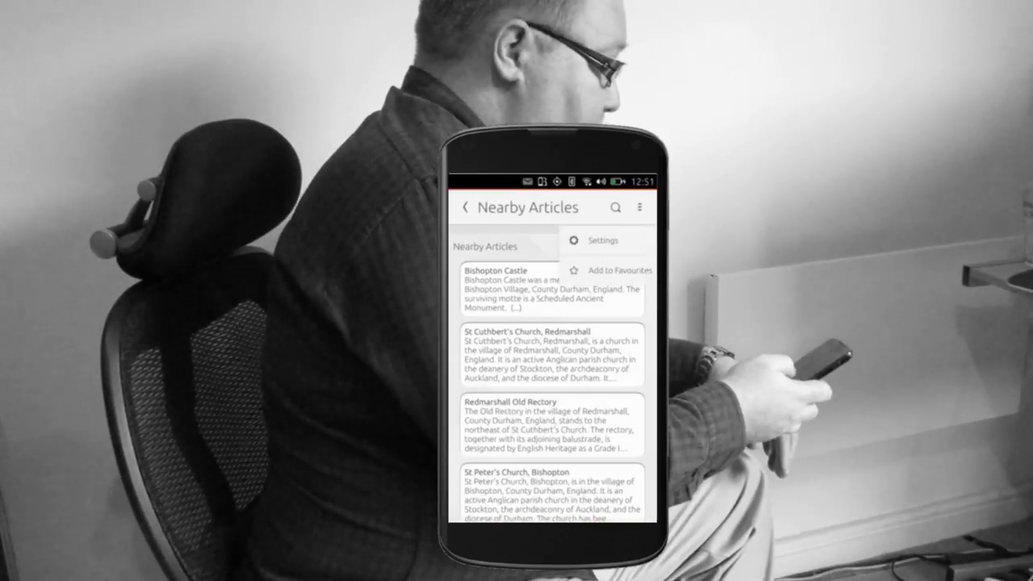
left_click(604, 239)
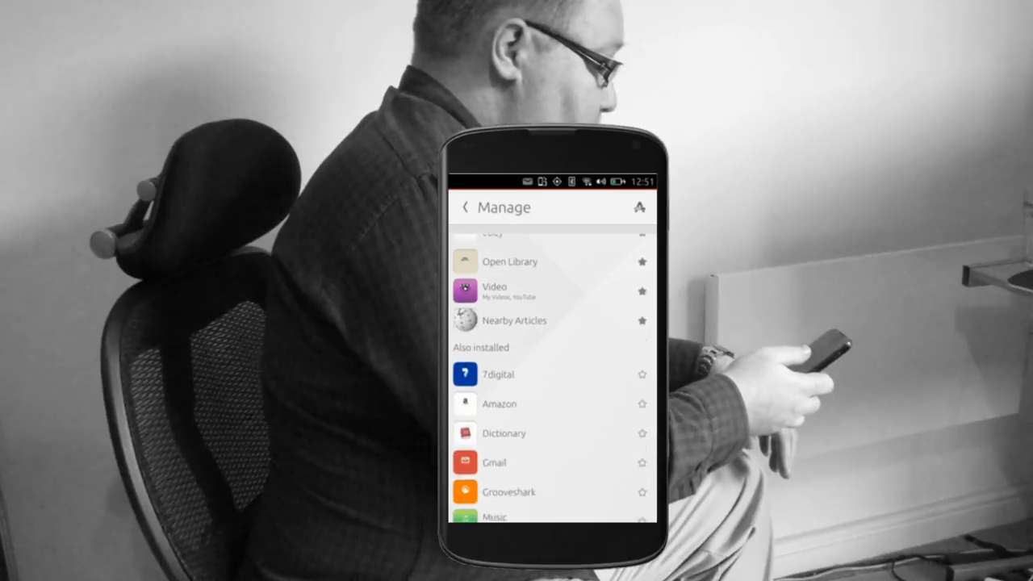
- Confirm Nearby Articles sits among the favourites, then open the xkcd scope
scroll("down", 3)
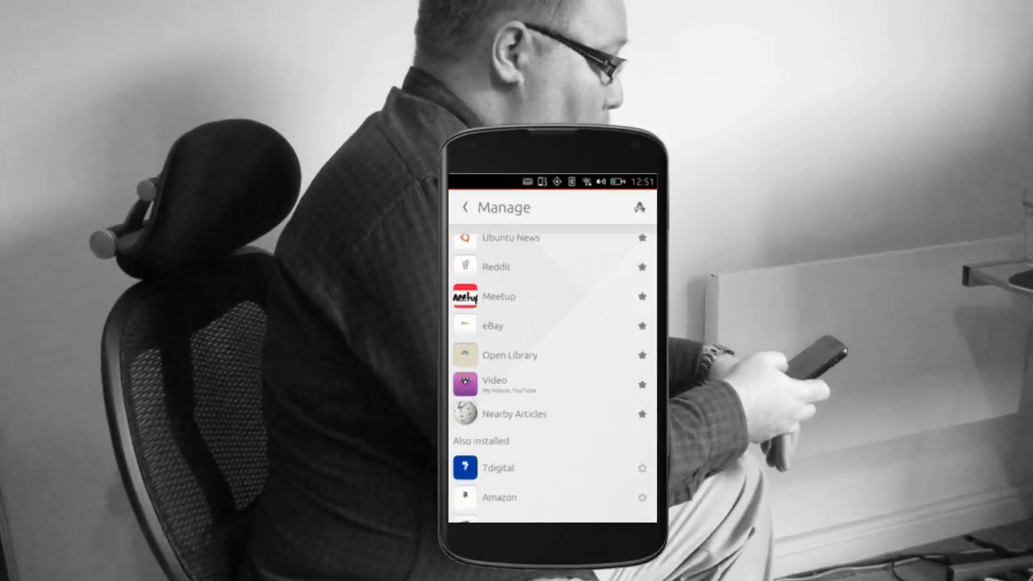
scroll("down", 3)
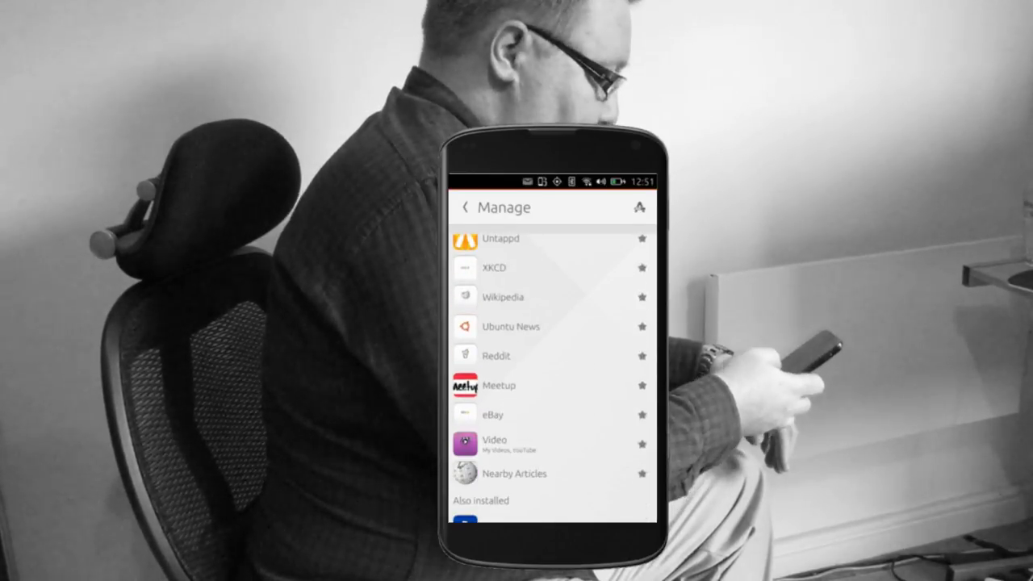
left_click(494, 268)
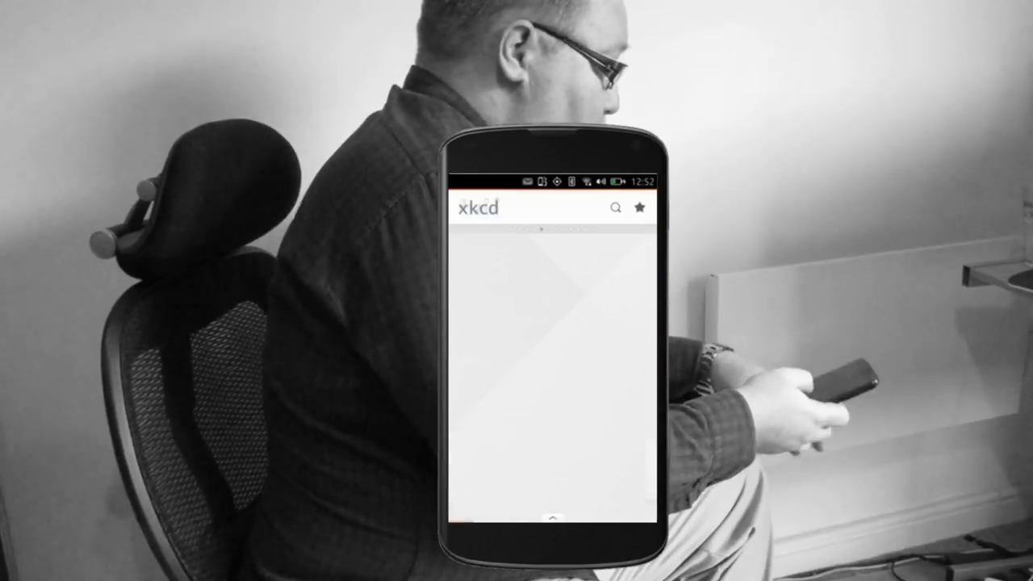